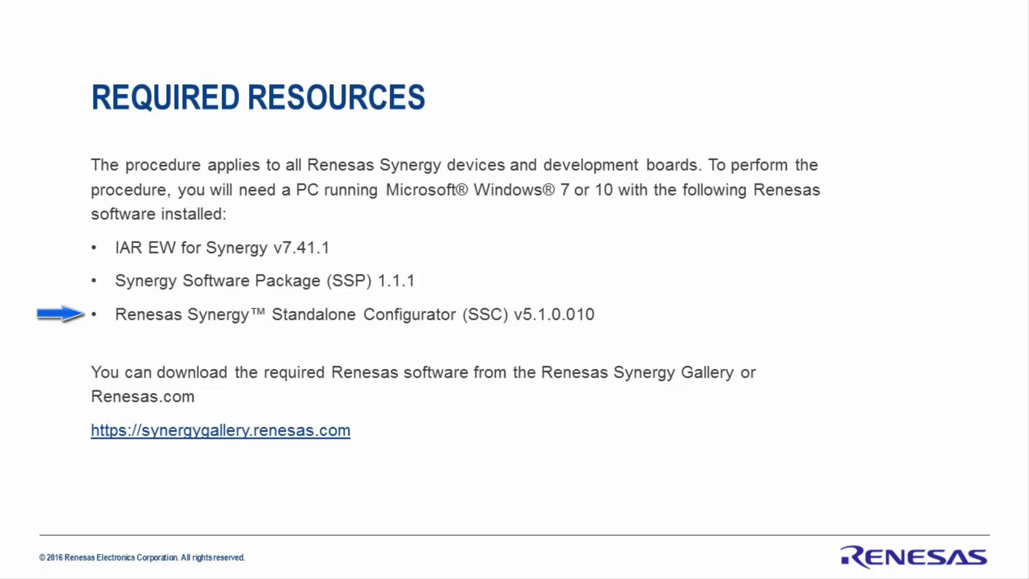
Step: Advance past the Required Resources slide toward launching the workbench
click(59, 314)
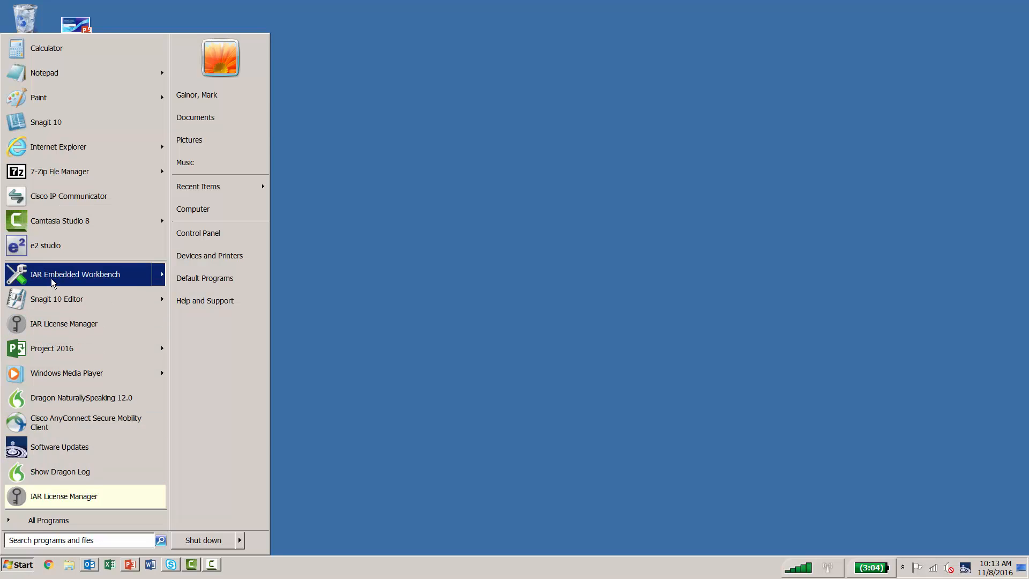
Step: Launch the workbench and load the PDC_Capture_LCD.eww workspace via File > Open > Workspace
click(75, 274)
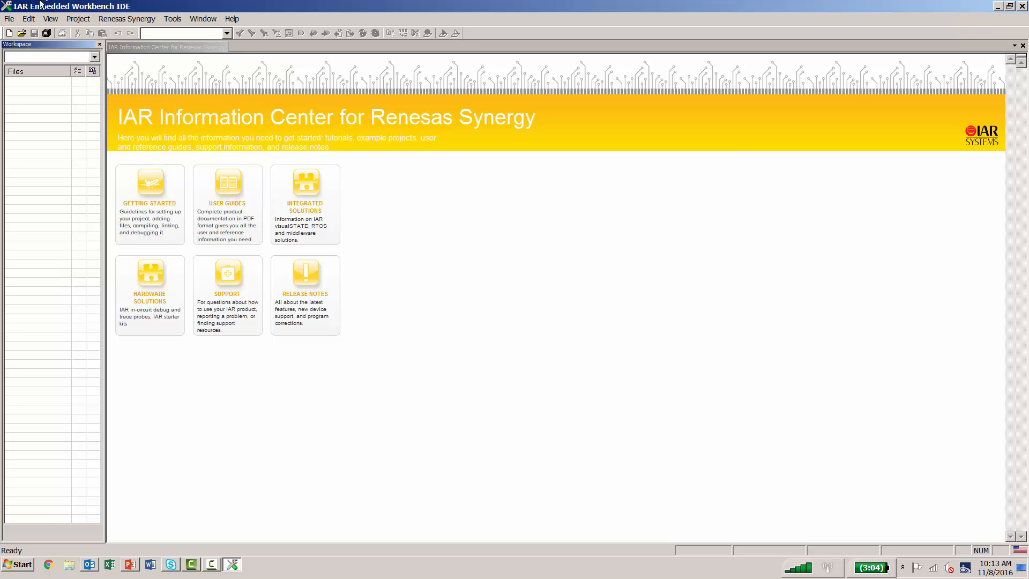
click(10, 18)
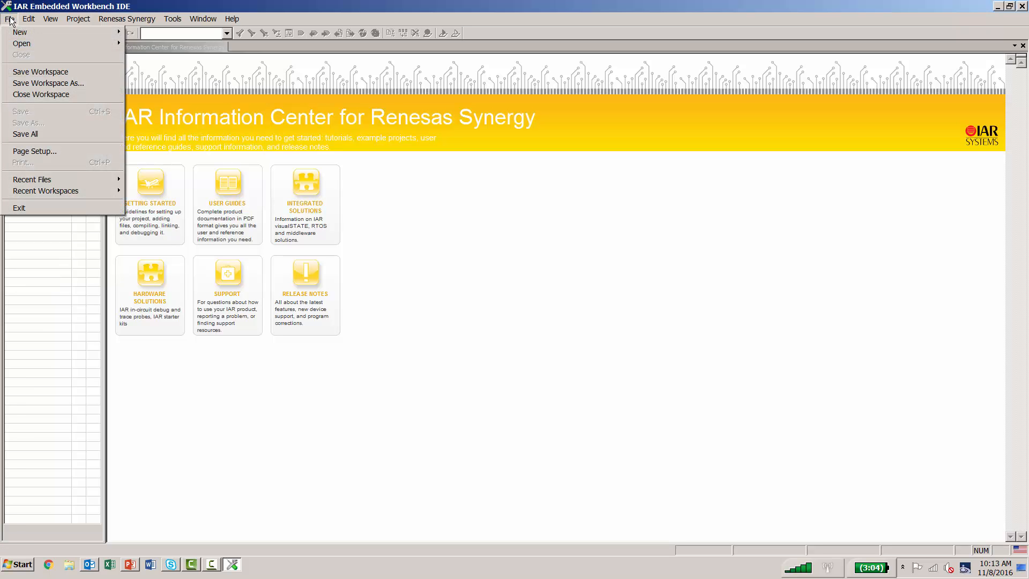
mouse_move(22, 43)
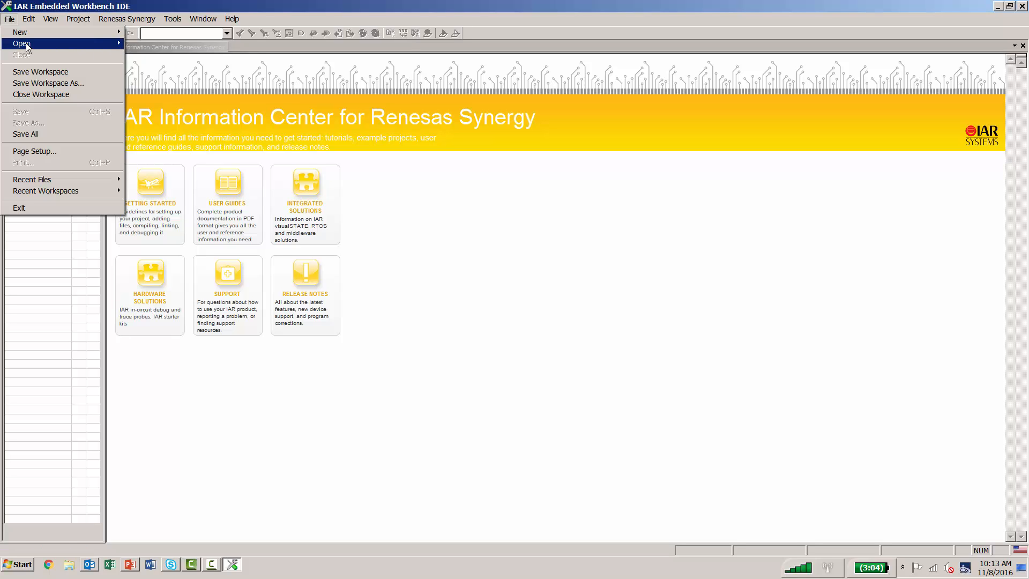
mouse_move(21, 43)
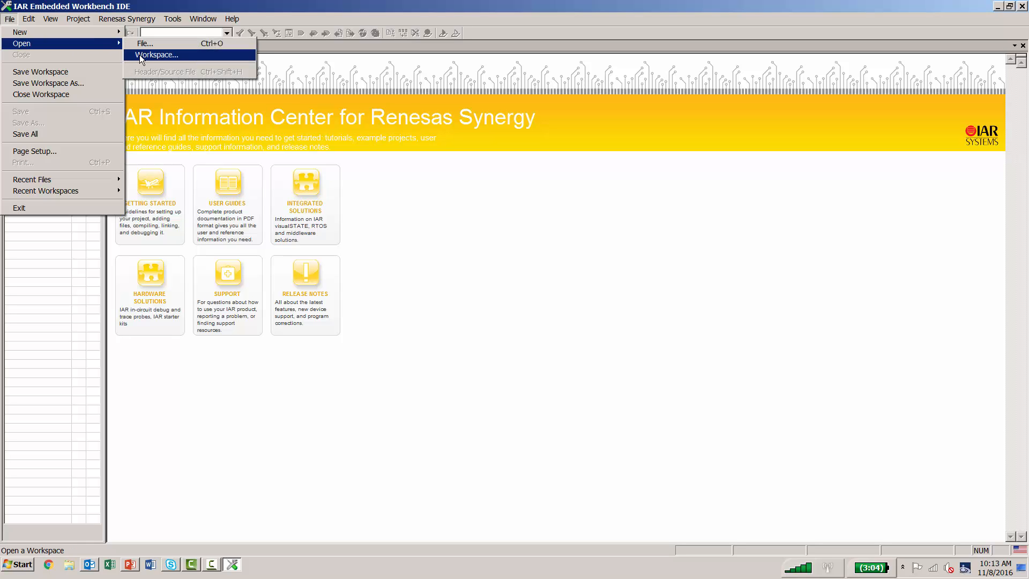
click(155, 55)
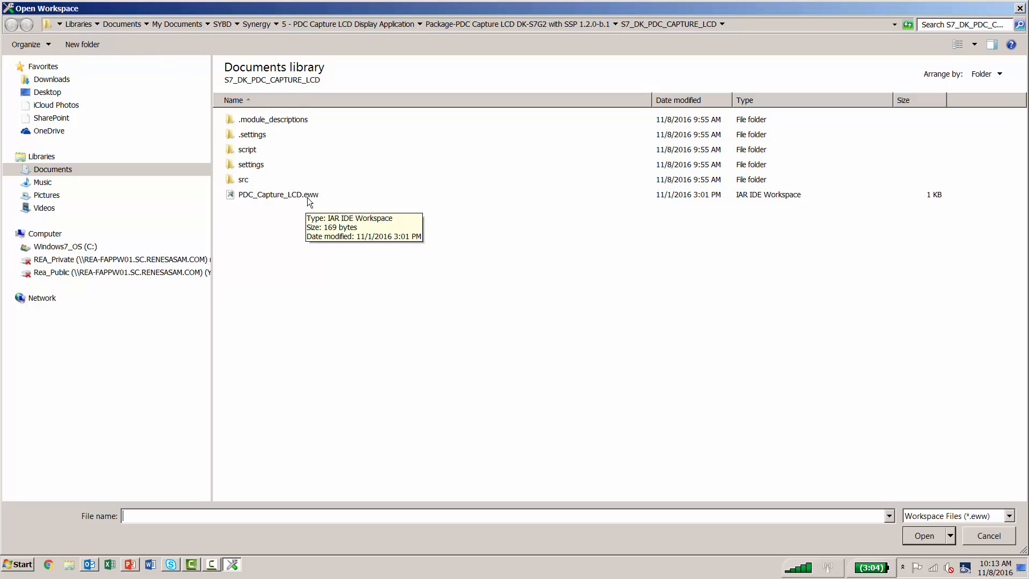
click(278, 194)
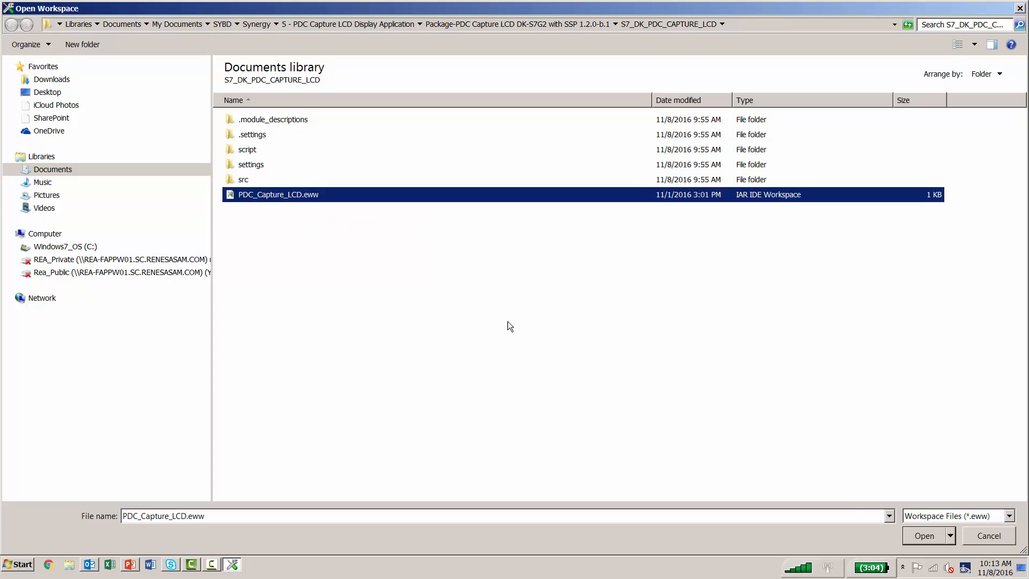
click(923, 536)
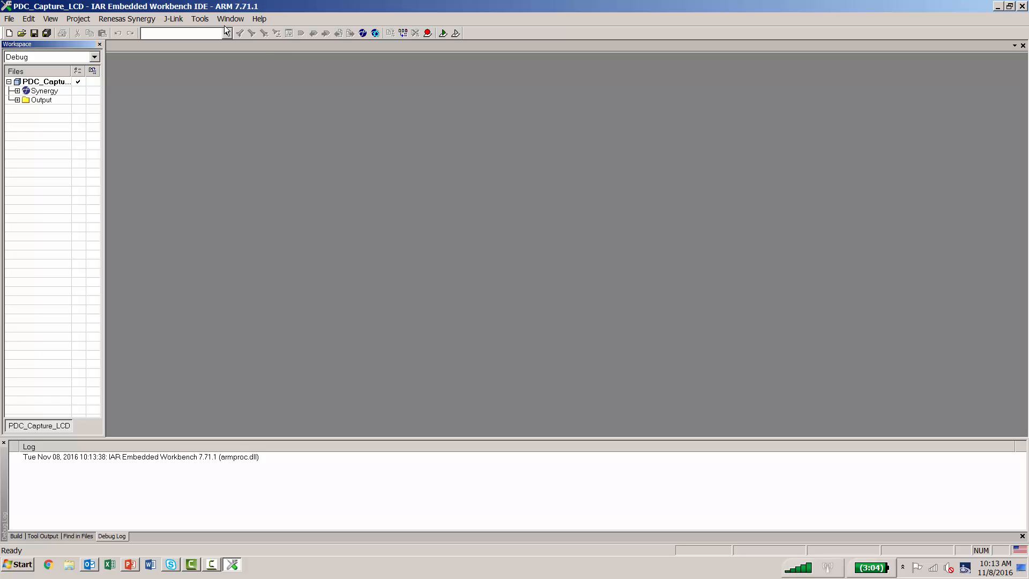
click(126, 18)
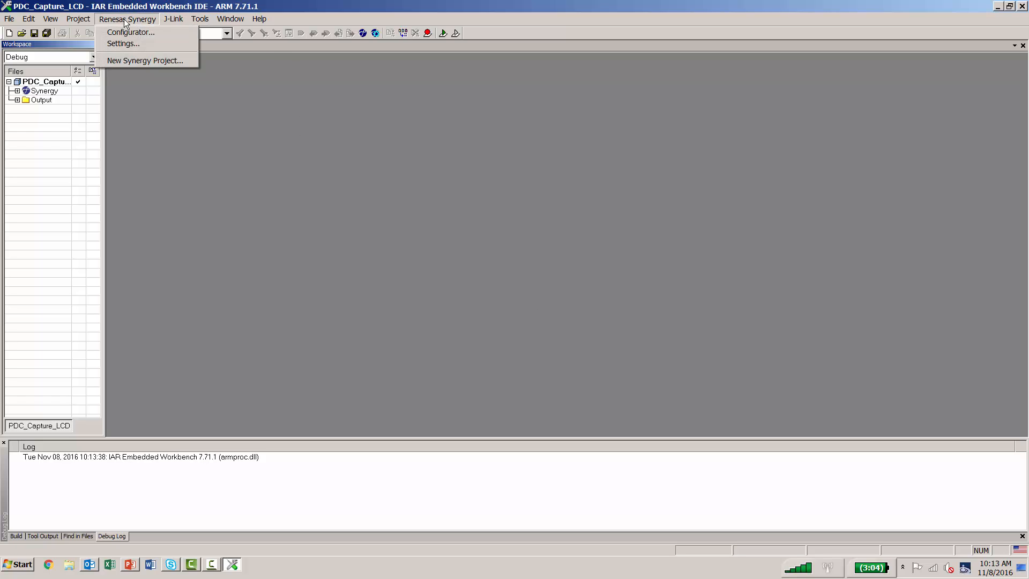
mouse_move(122, 43)
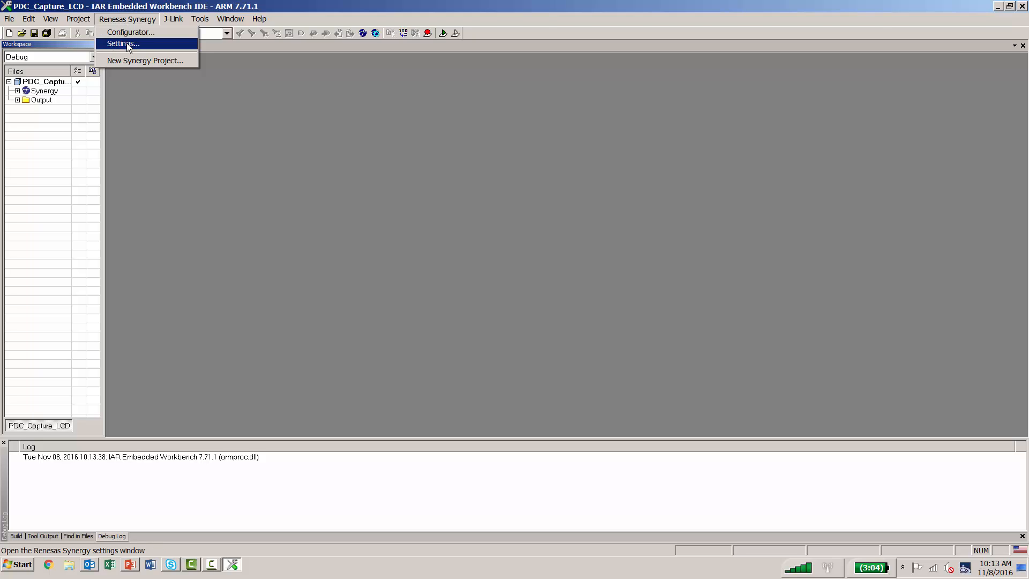
click(122, 44)
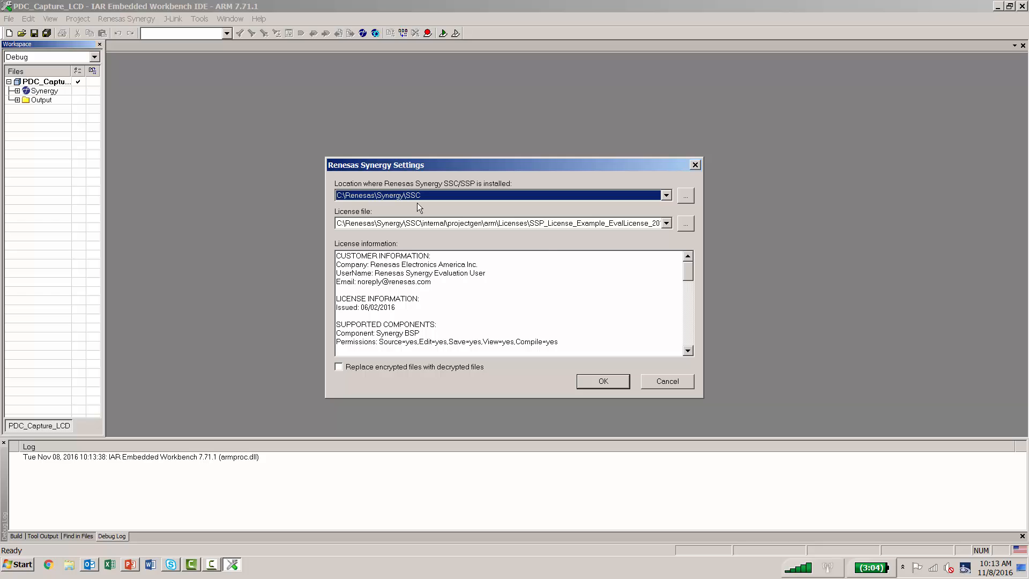
mouse_move(629, 235)
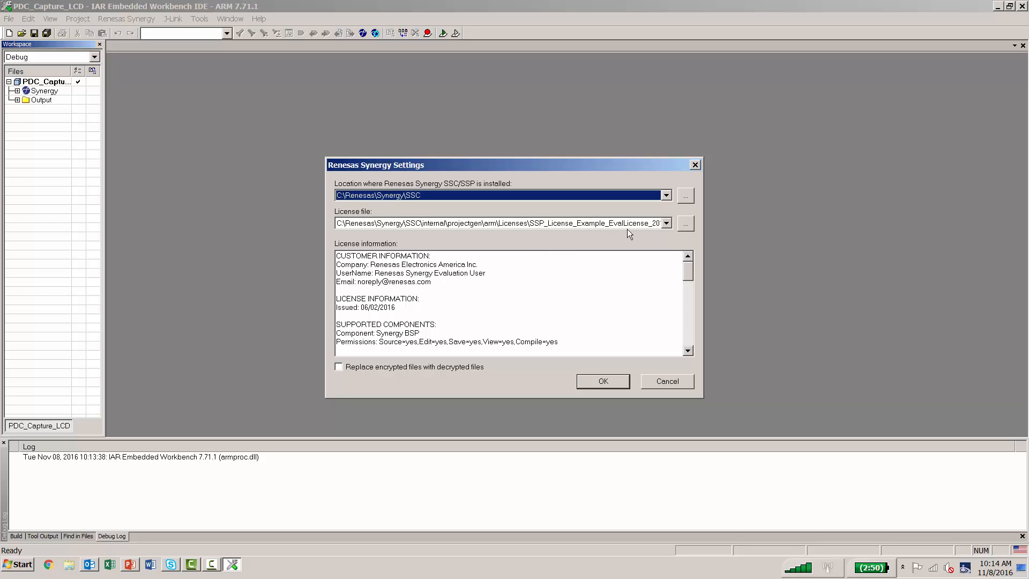
mouse_move(546, 361)
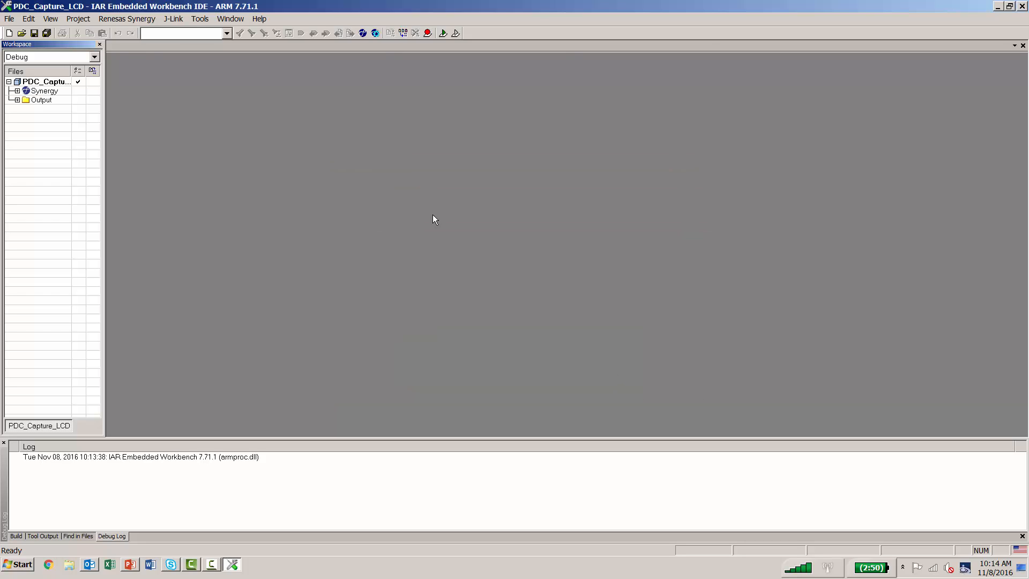
click(127, 18)
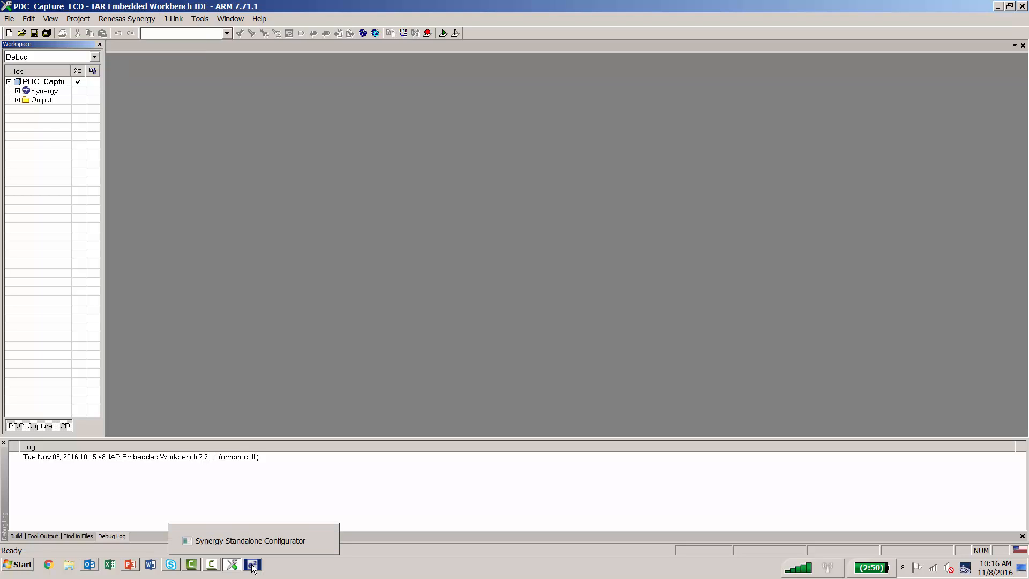
mouse_move(261, 565)
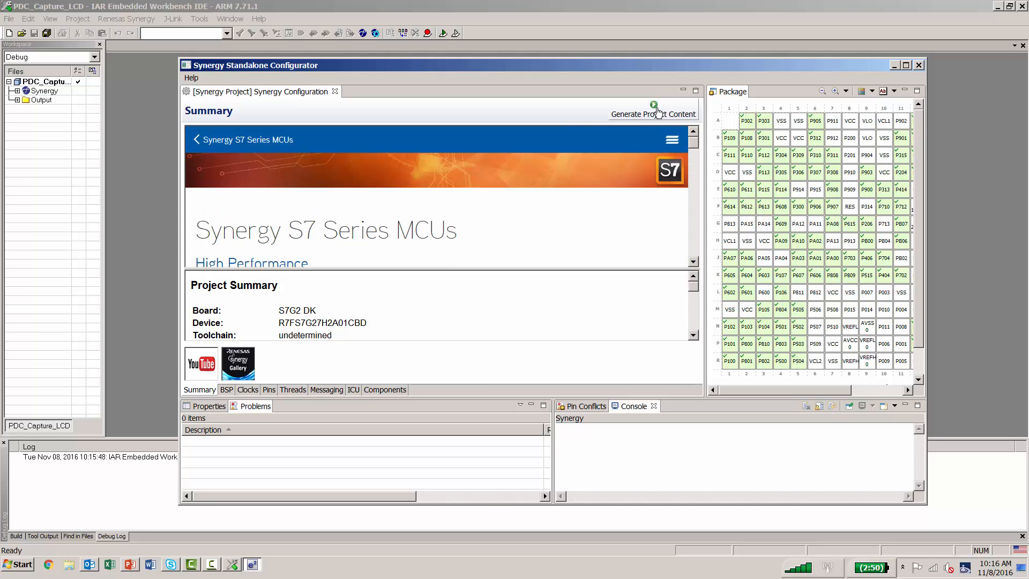
Step: Generate the S7G2 DK project content and dismiss the configurator once extraction finishes
click(652, 114)
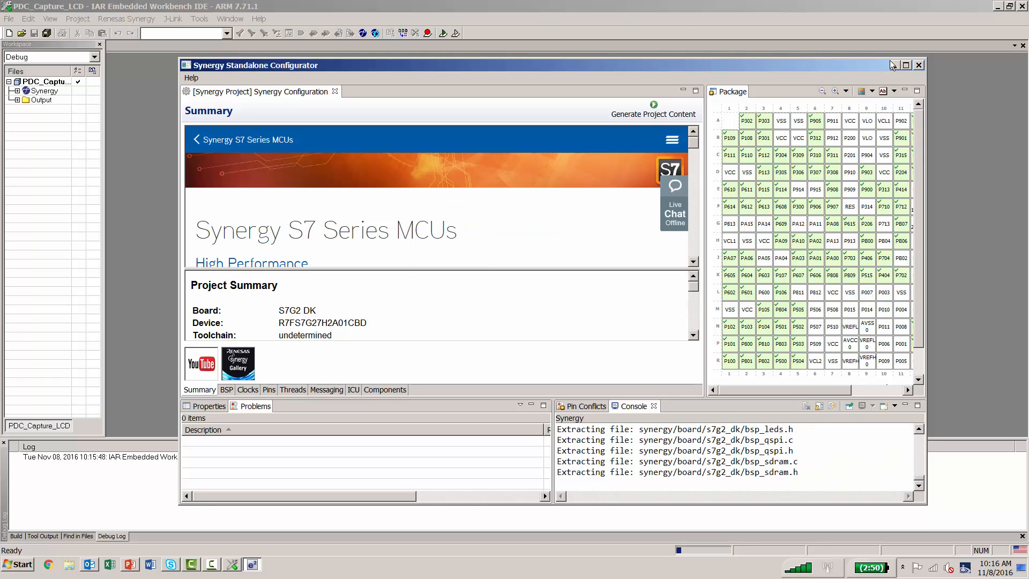
click(919, 65)
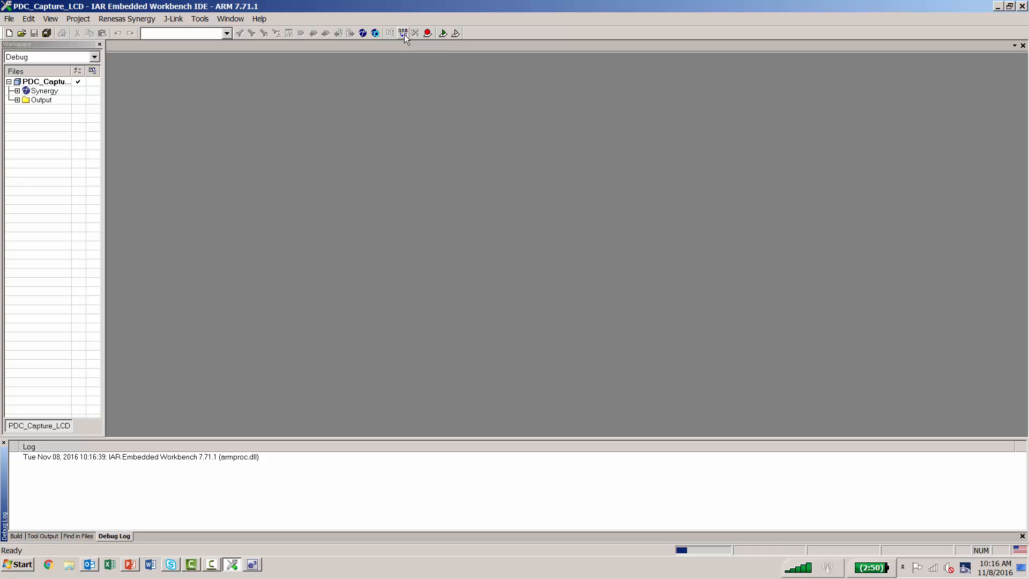
mouse_move(403, 33)
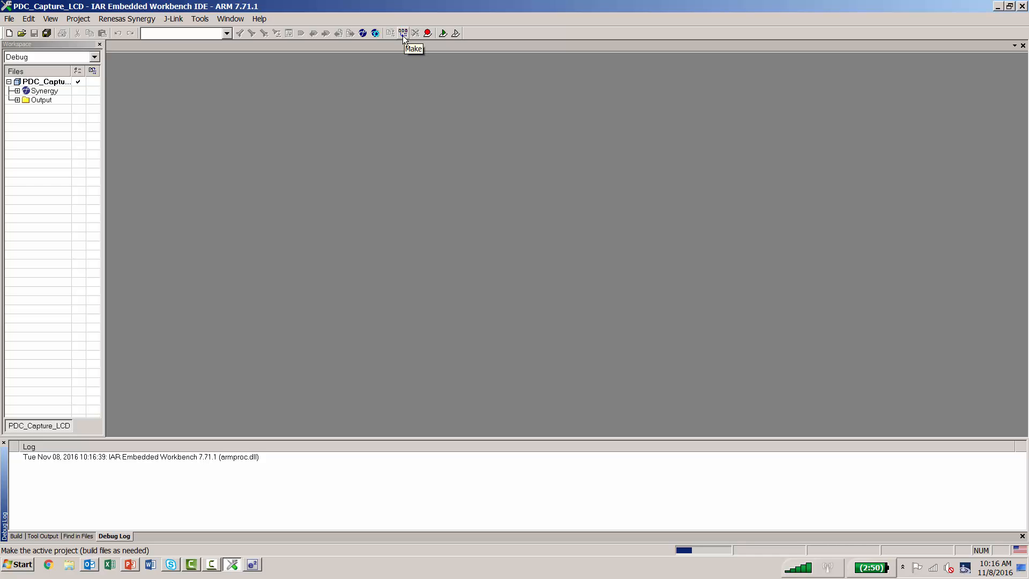
mouse_move(403, 37)
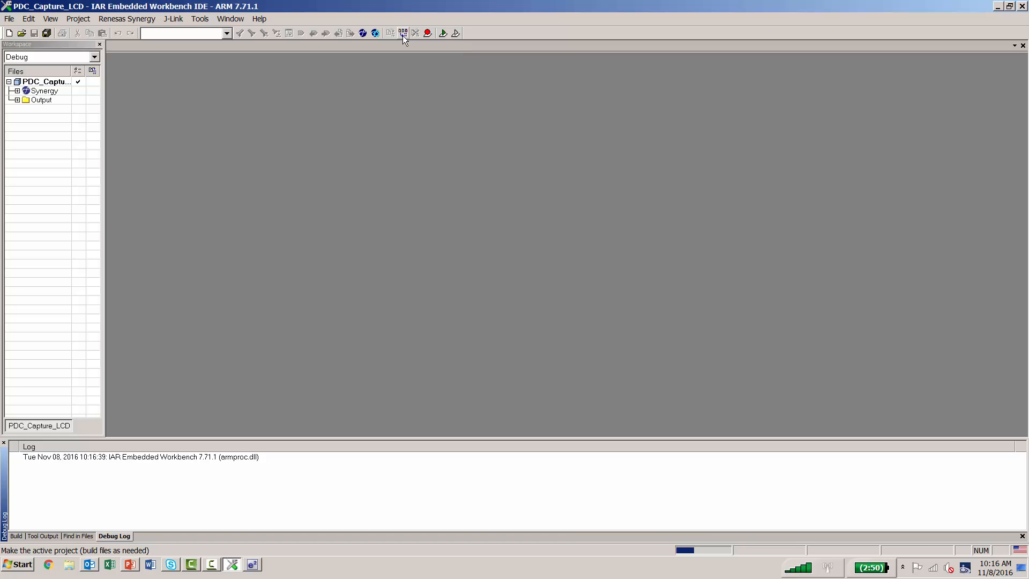
Step: Make the PDC_Capture_LCD project, linking with 0 errors and 0 warnings
click(78, 18)
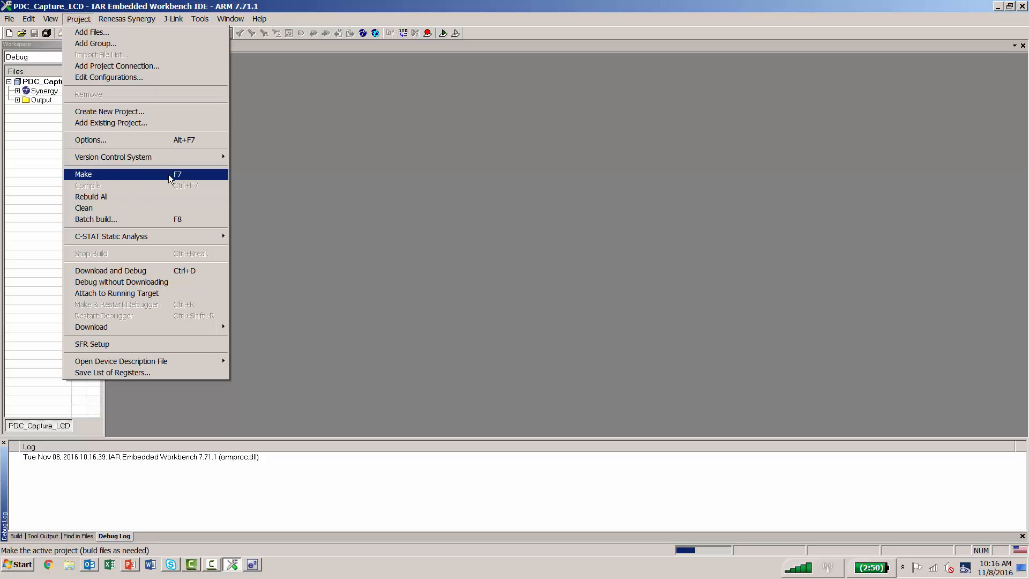
mouse_move(371, 82)
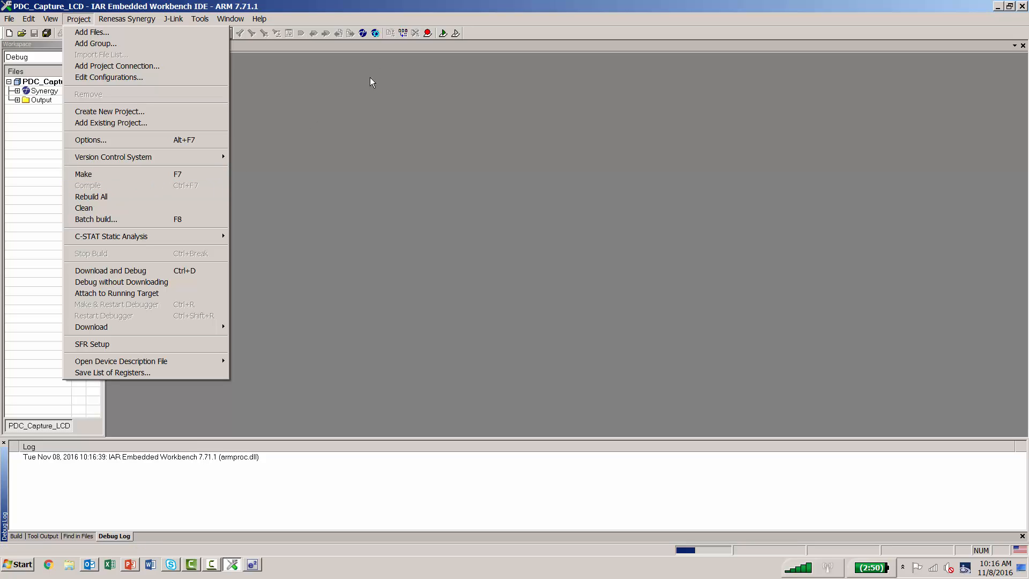
mouse_move(406, 36)
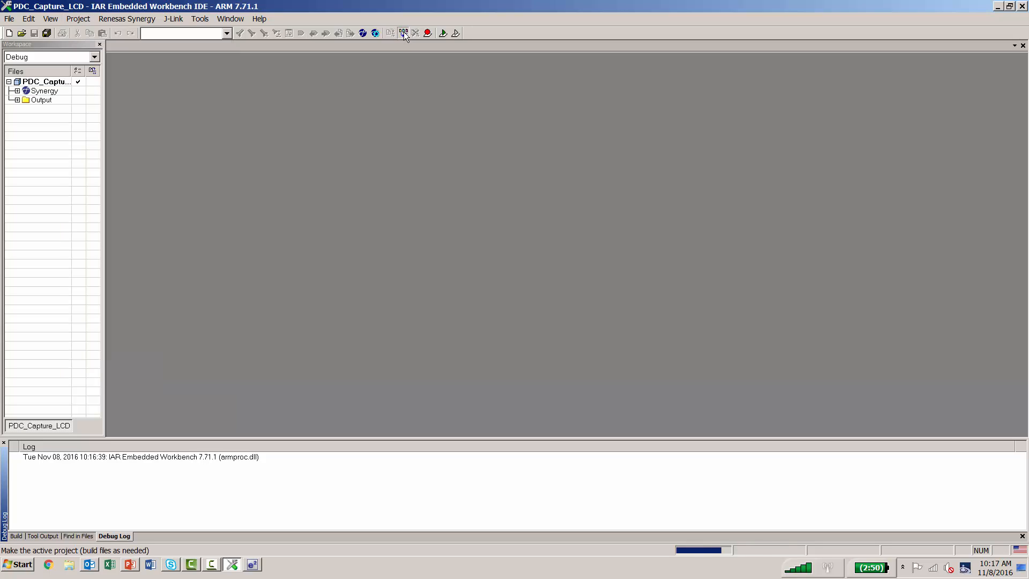
click(404, 33)
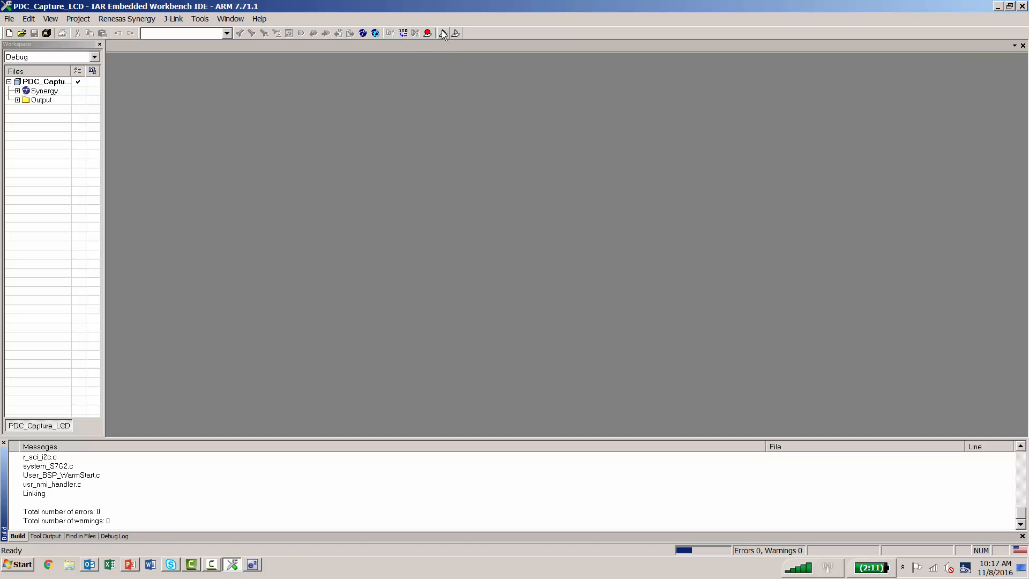
mouse_move(443, 33)
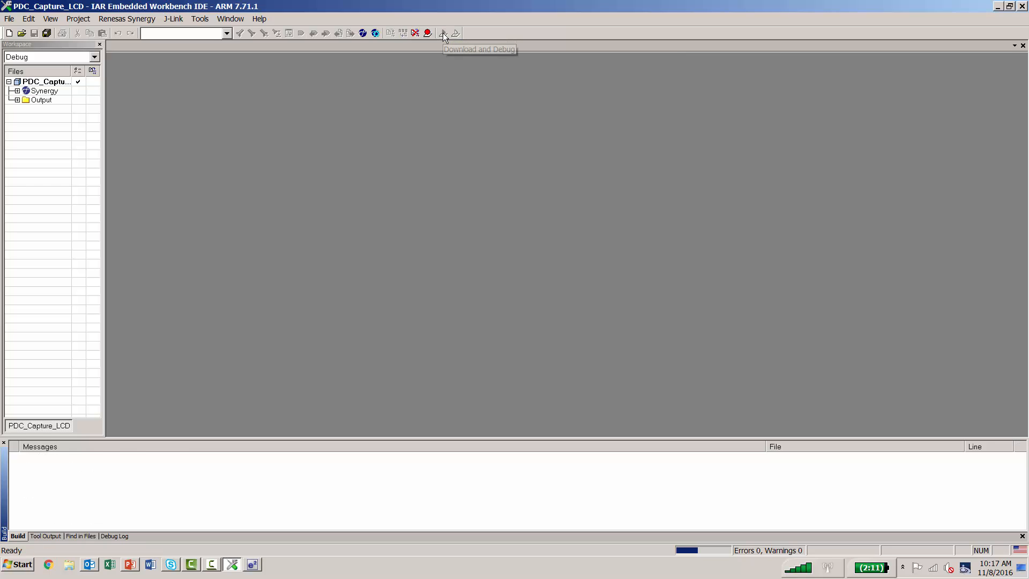
Step: Download and Debug to the board, then Go from main so the program runs
click(442, 33)
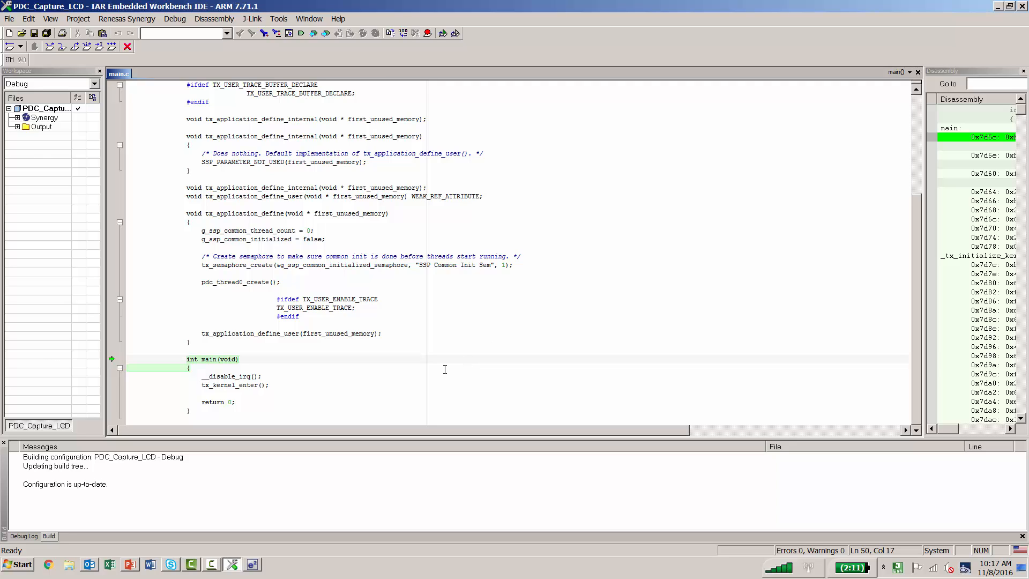
mouse_move(111, 46)
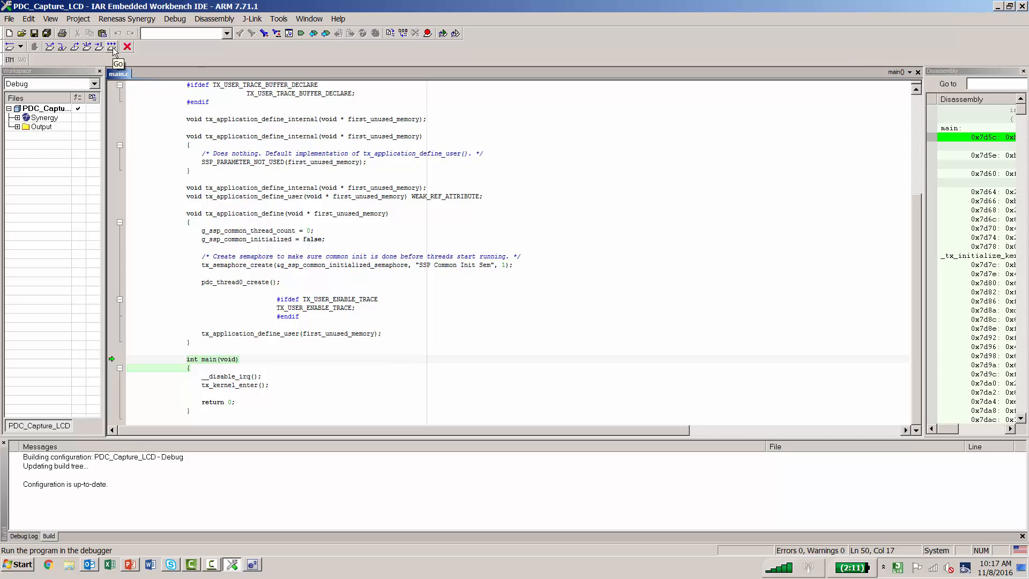
click(111, 46)
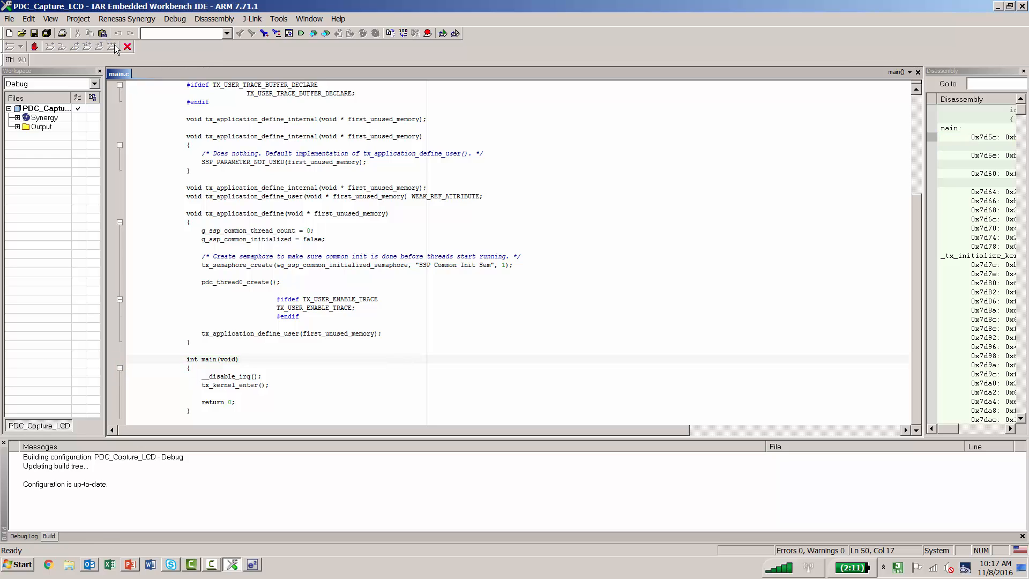